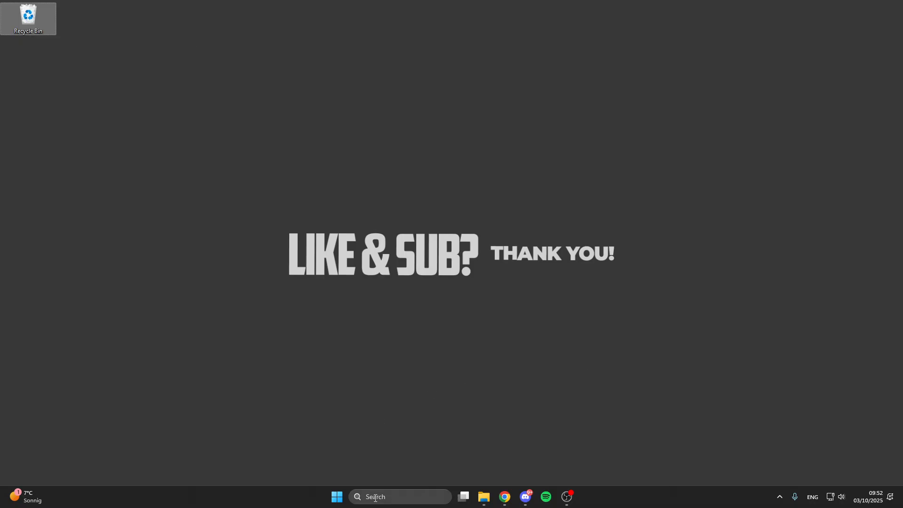
Step: Launch Disk Clean-up from search, scan drive C:, and rescan it including system files
type("disk Clean-up")
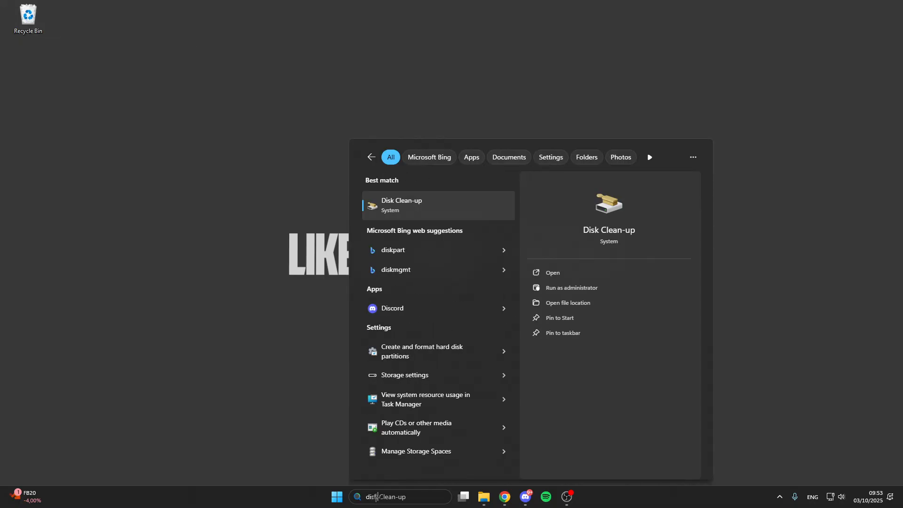
left_click(552, 273)
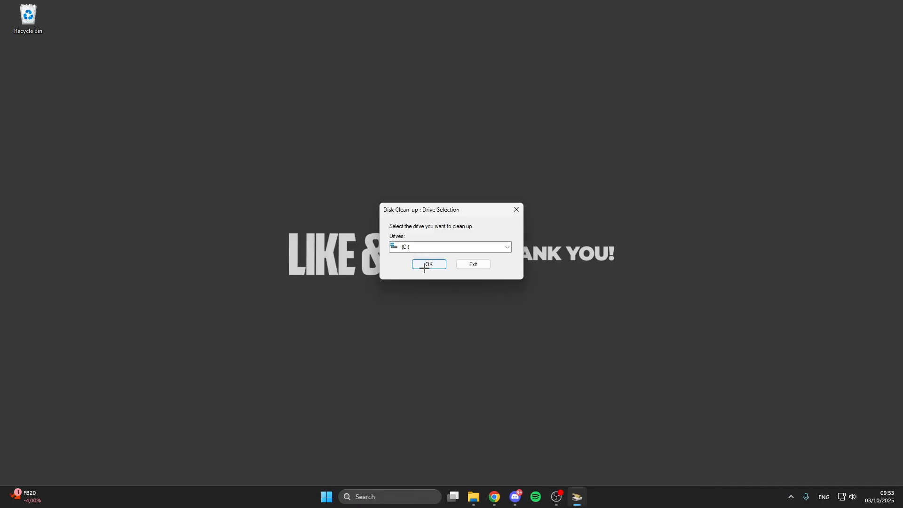
left_click(429, 263)
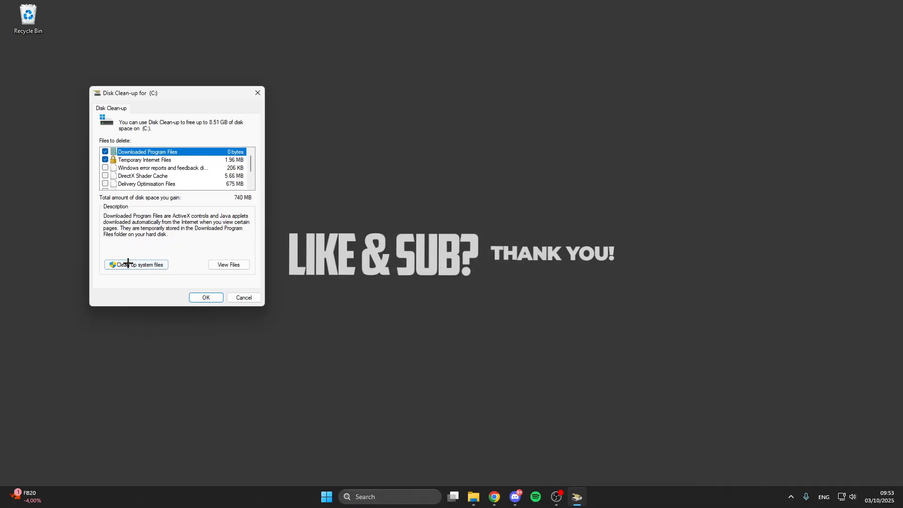
left_click(136, 264)
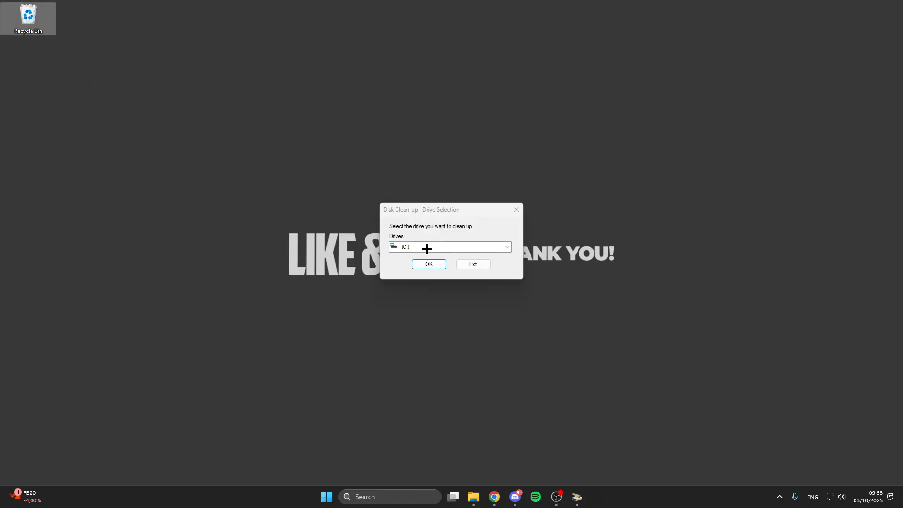
Step: Tick Windows upgrade log files and another category, about 2.16 GB, and delete them from C:
left_click(429, 263)
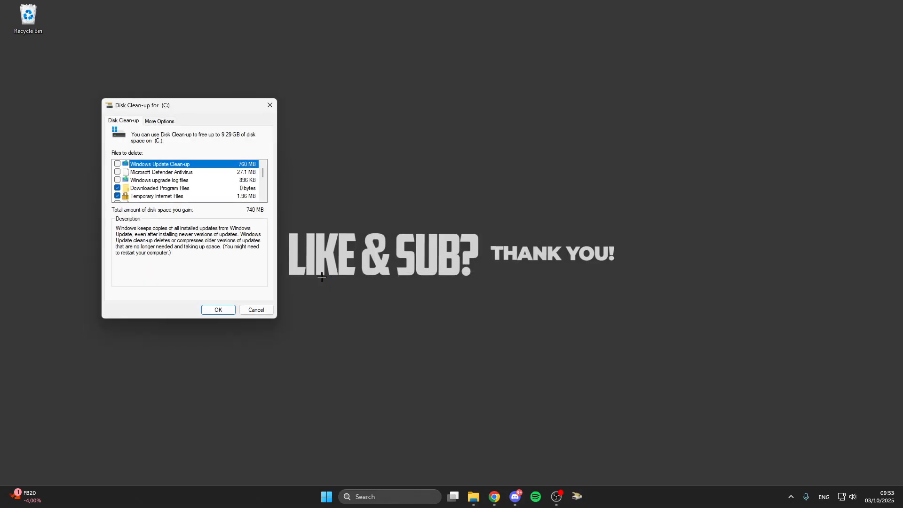
left_click(118, 180)
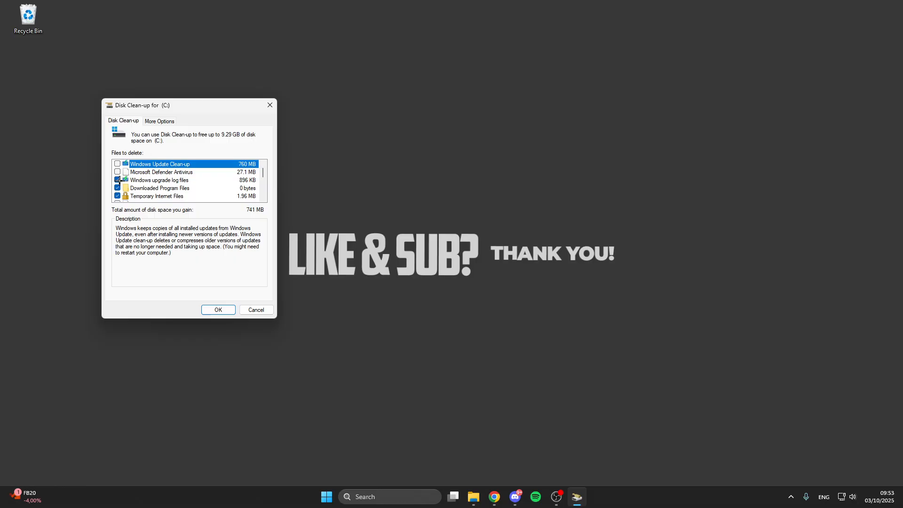
scroll("down", 3)
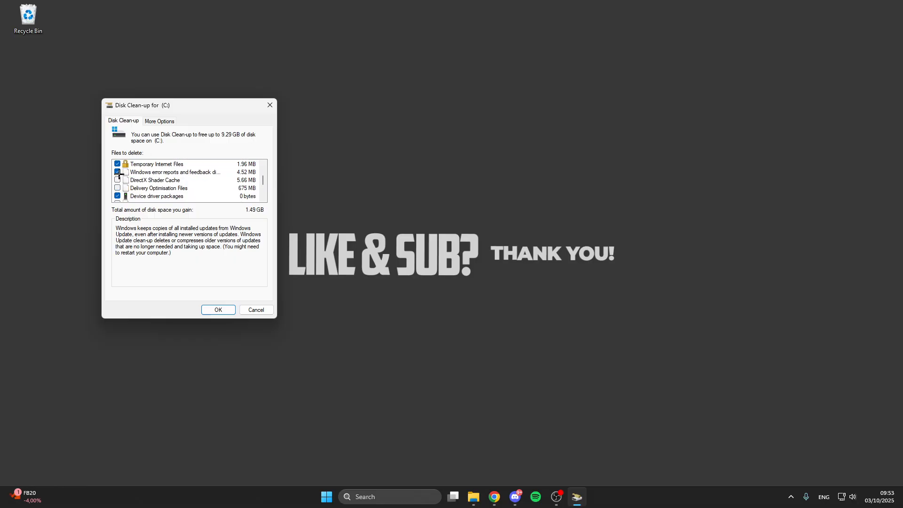
left_click(117, 180)
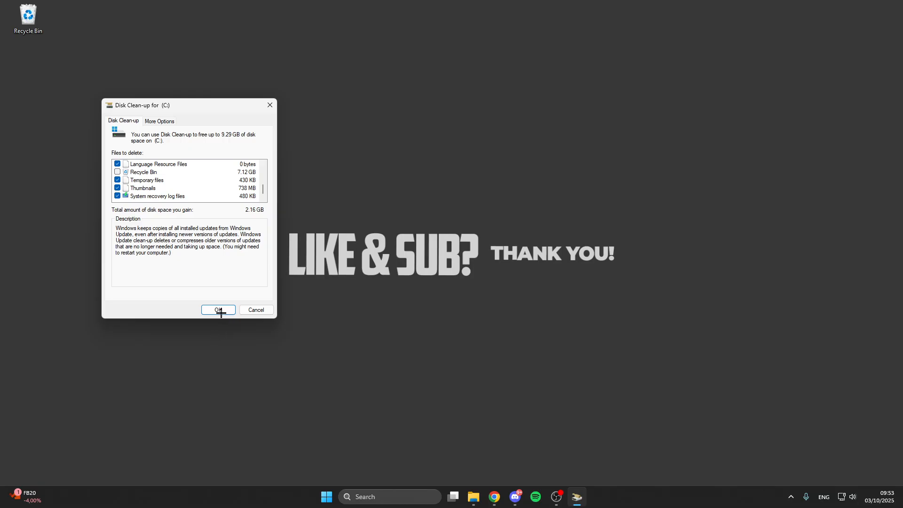
left_click(219, 310)
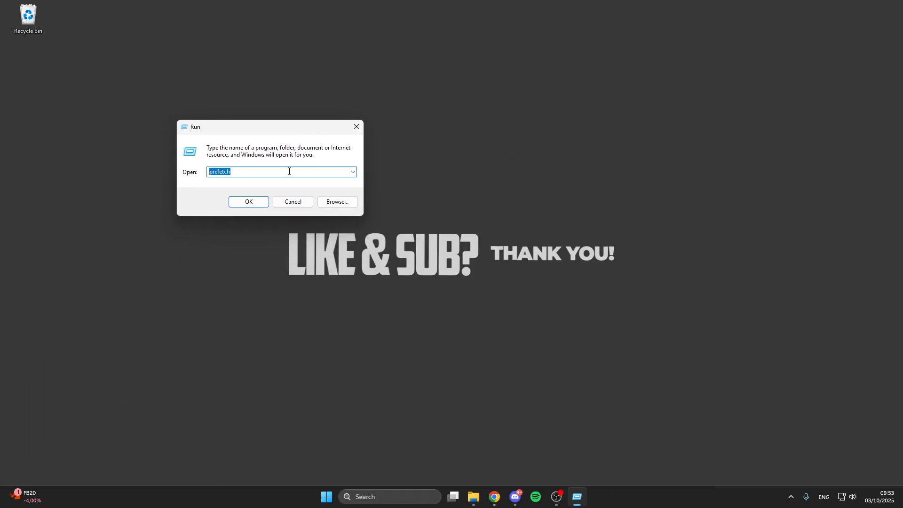
Step: Run 'temp' from the Run history to open the Windows Temp folder
left_click(352, 171)
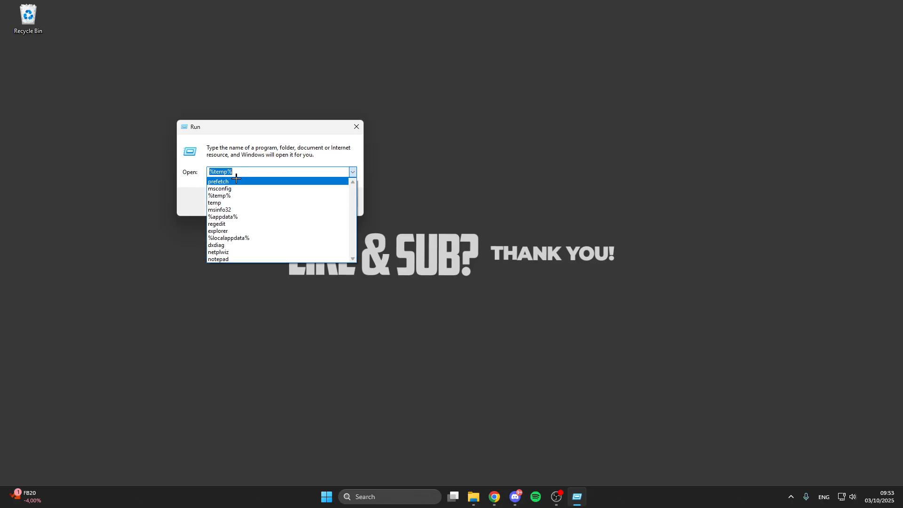
left_click(214, 202)
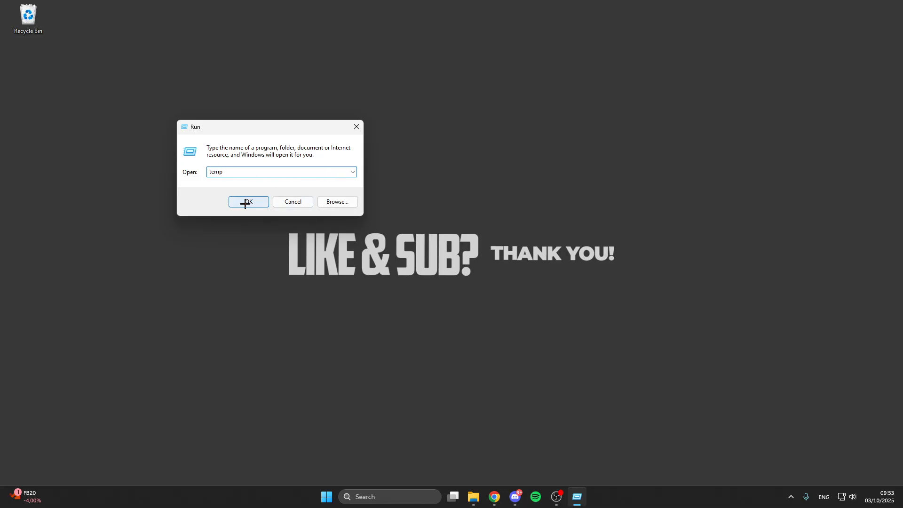
left_click(248, 201)
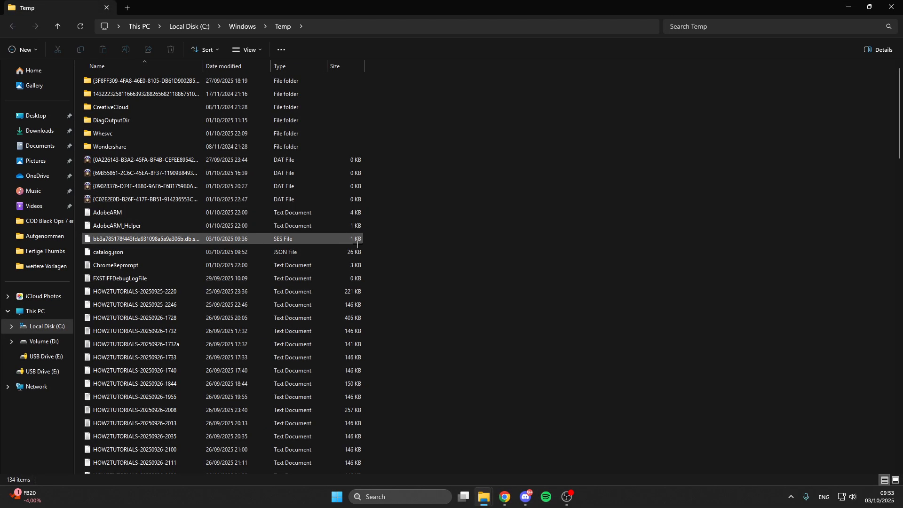
Step: Delete everything in the Temp folder with admin permission, skipping items still in use
key("ctrl+a")
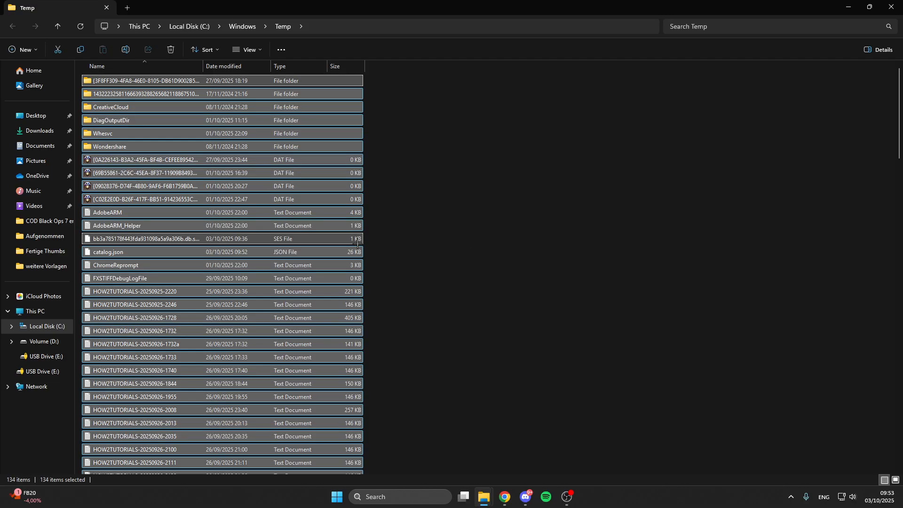
left_click(170, 49)
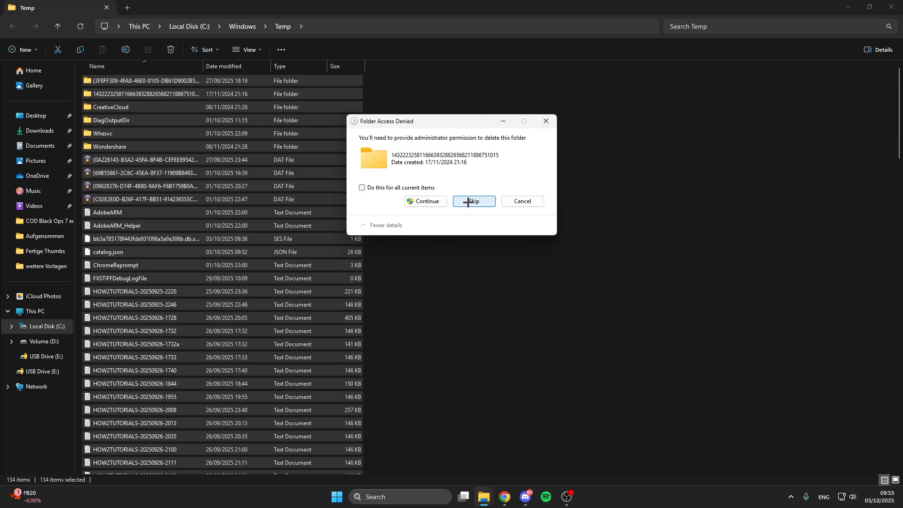
mouse_move(425, 201)
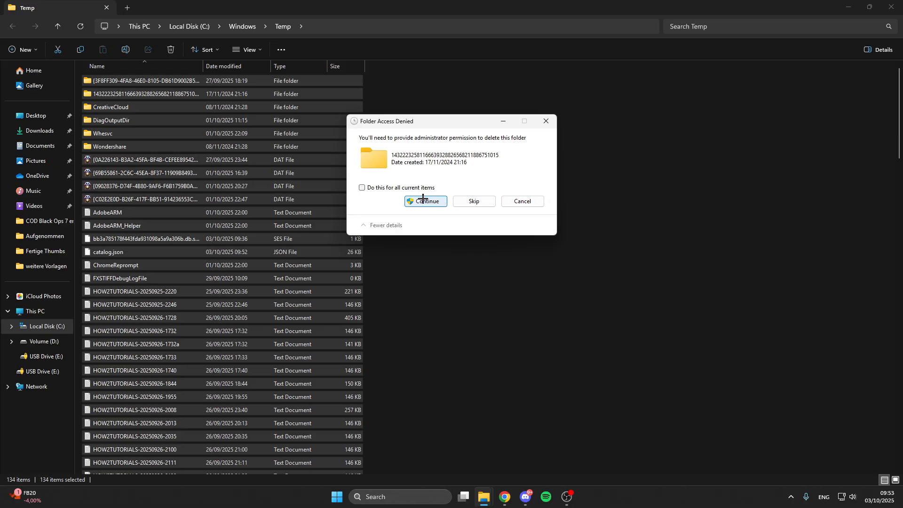
left_click(428, 201)
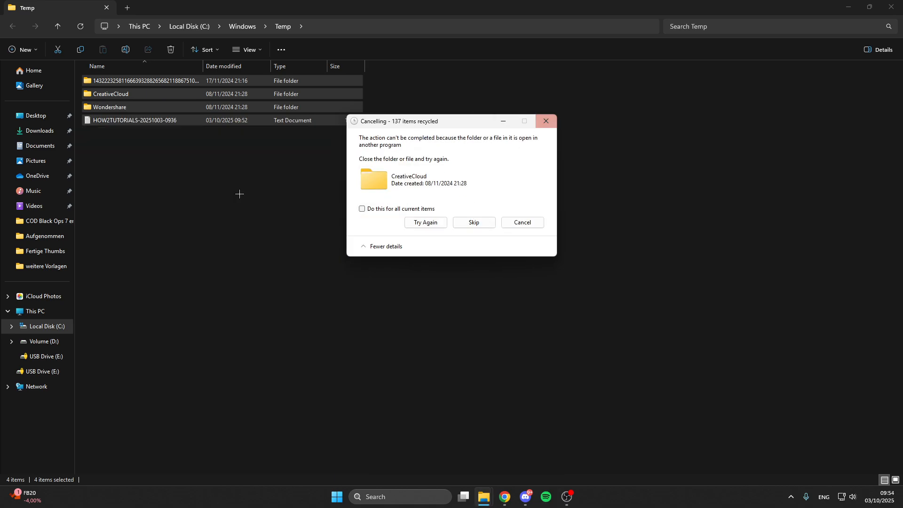
left_click(522, 222)
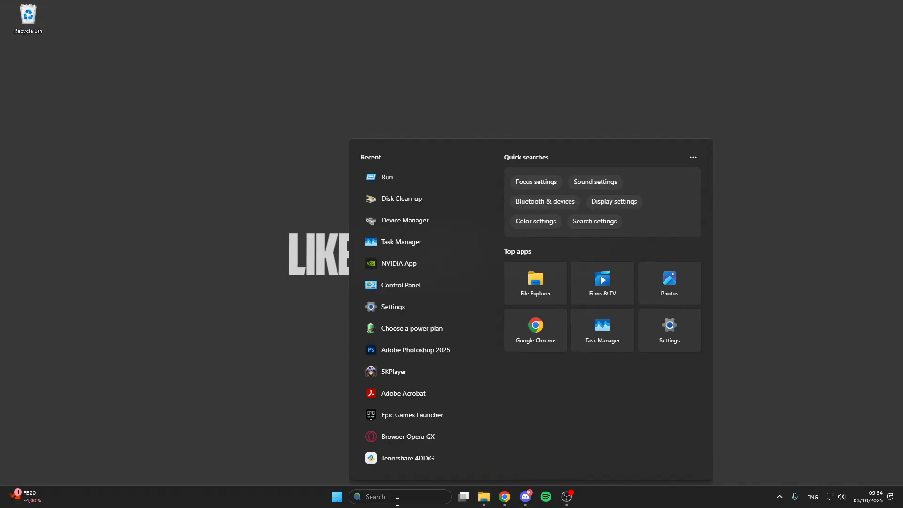
mouse_move(396, 497)
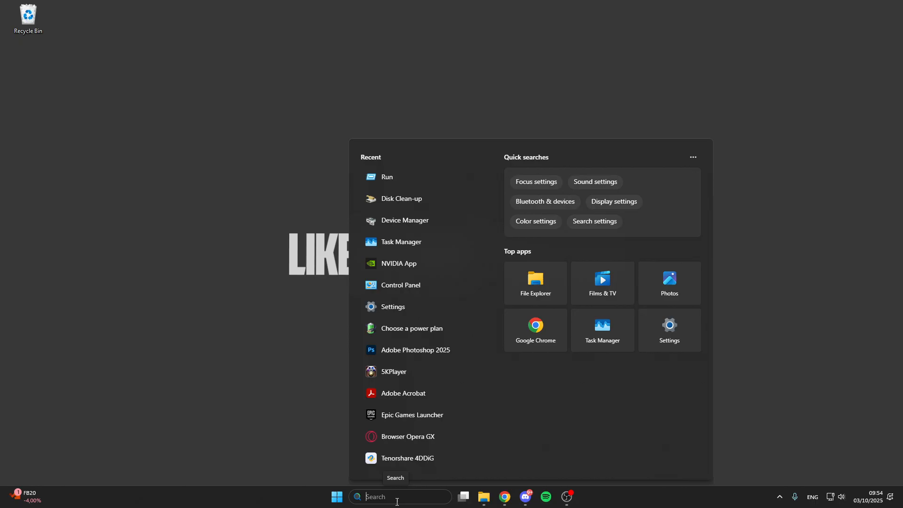
Step: Find the Steam shortcut and enable 'Run this program in compatibility mode'
type("steam")
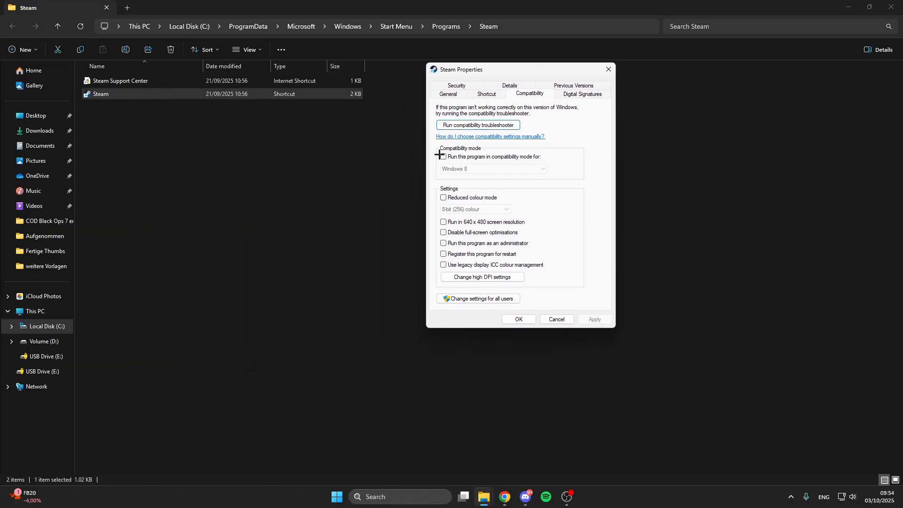
left_click(444, 156)
type("de")
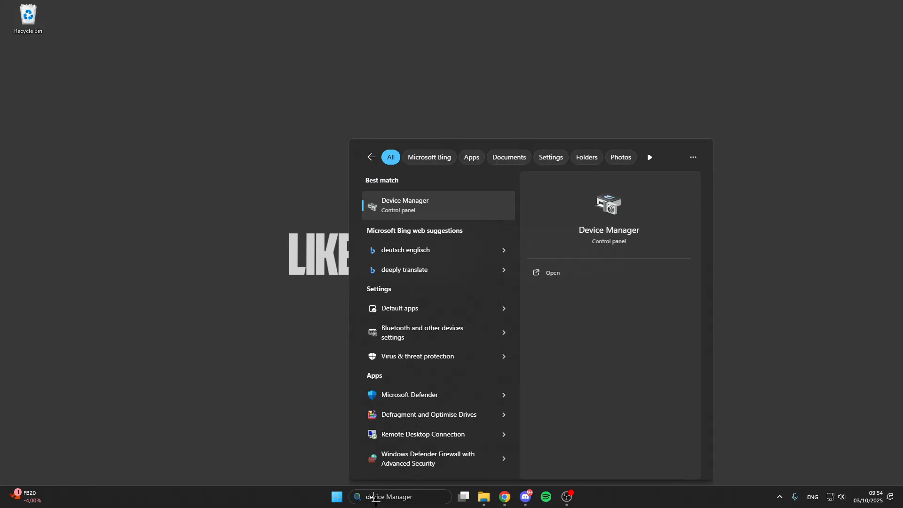
Step: Launch Device Manager from search and maximise its window
left_click(405, 205)
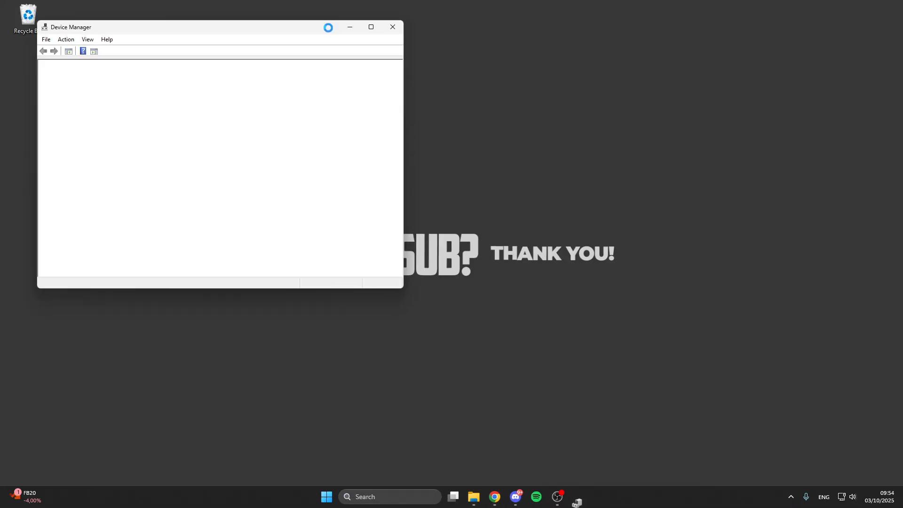
left_click(371, 27)
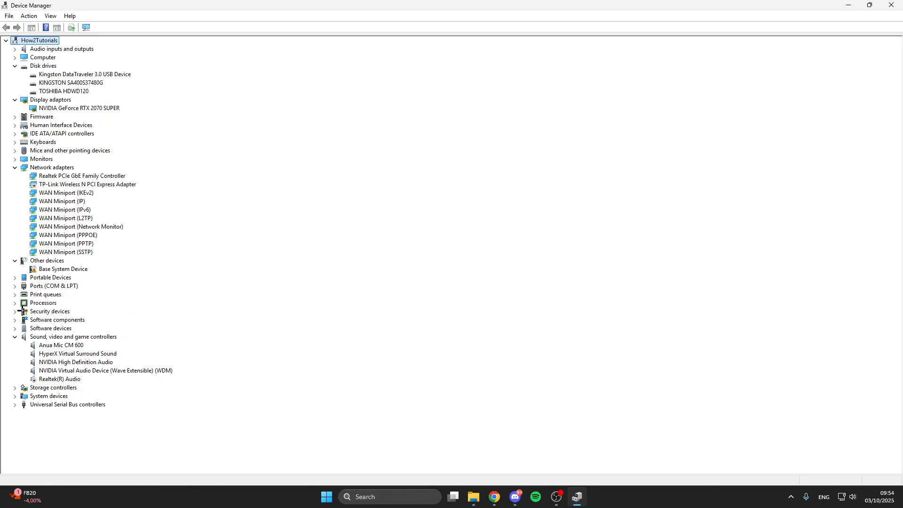
Step: Update the Kingston DataTraveler 3.0 driver automatically, confirming the best one is installed
right_click(70, 75)
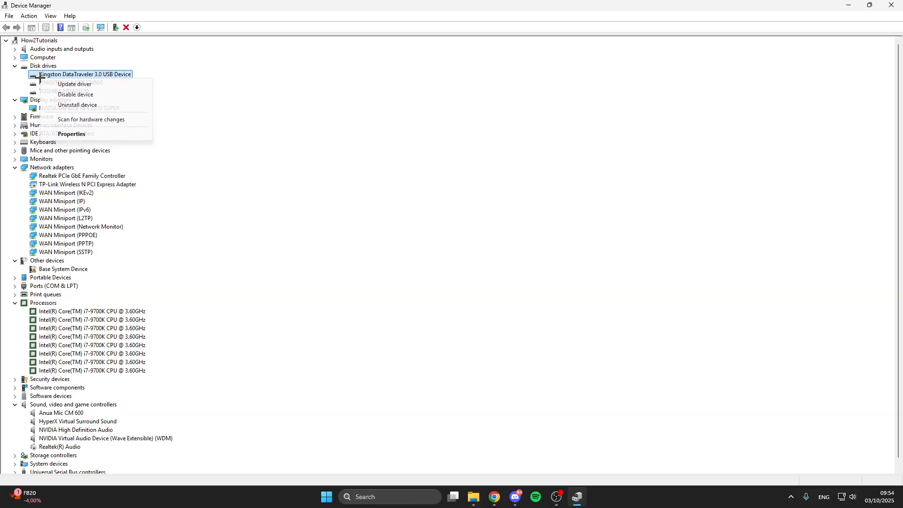
left_click(73, 84)
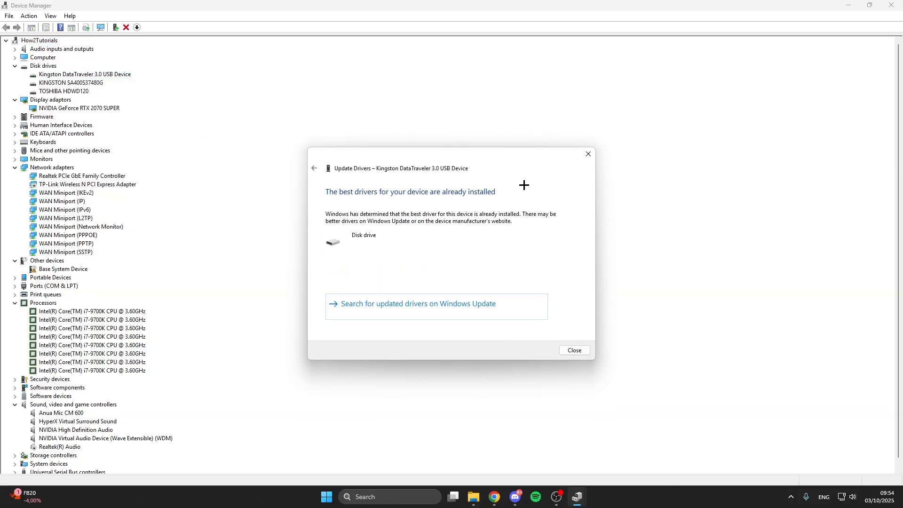
mouse_move(588, 154)
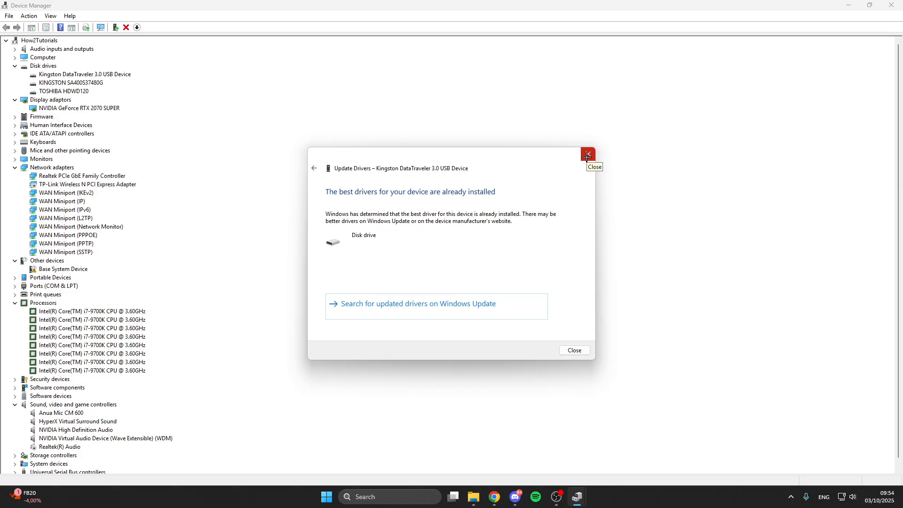
left_click(588, 155)
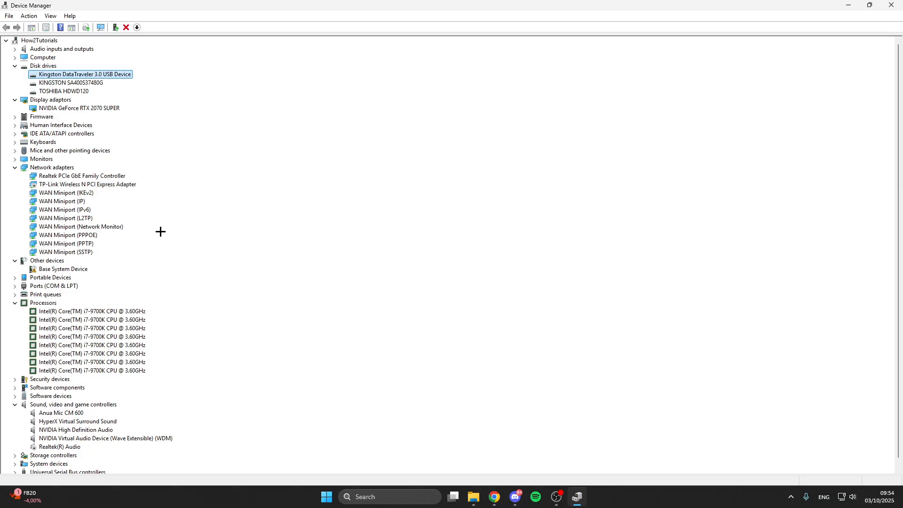